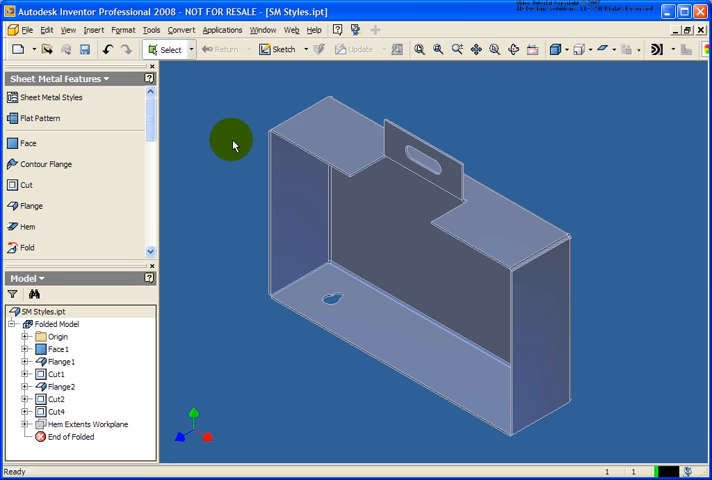
pyautogui.moveTo(249, 90)
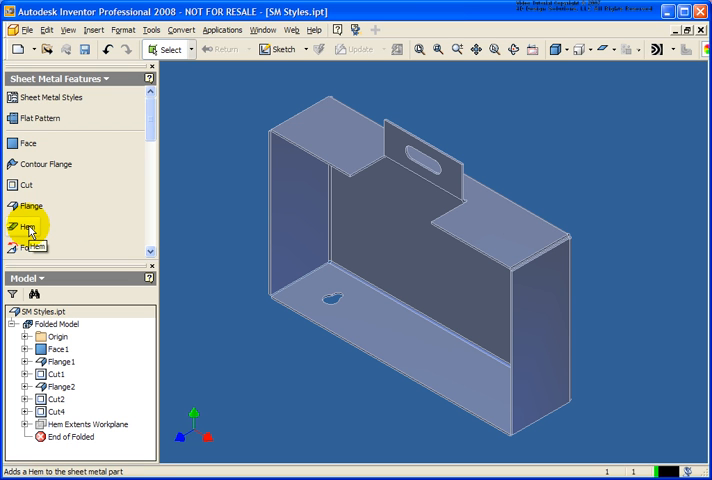
# - Preview a hem on the slotted tab's top edge as Teardrop, then as Rolled at 270°
pyautogui.click(27, 234)
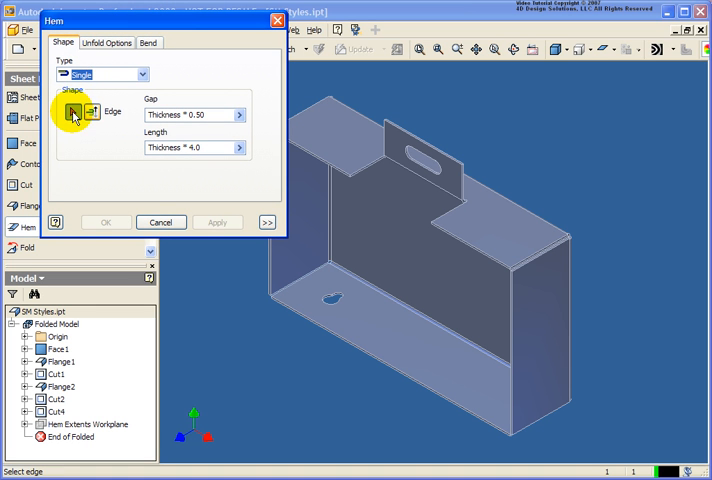
pyautogui.click(397, 132)
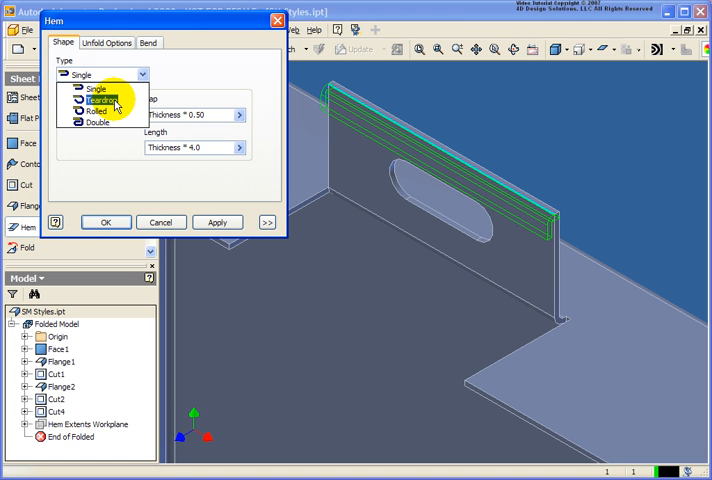
pyautogui.click(96, 100)
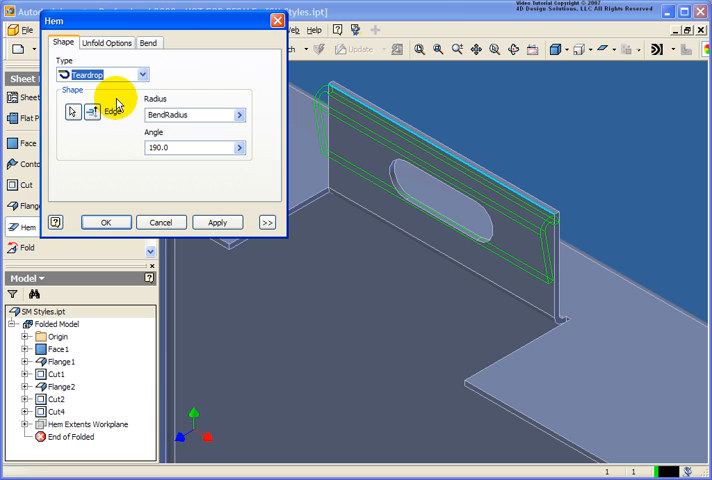
pyautogui.click(100, 74)
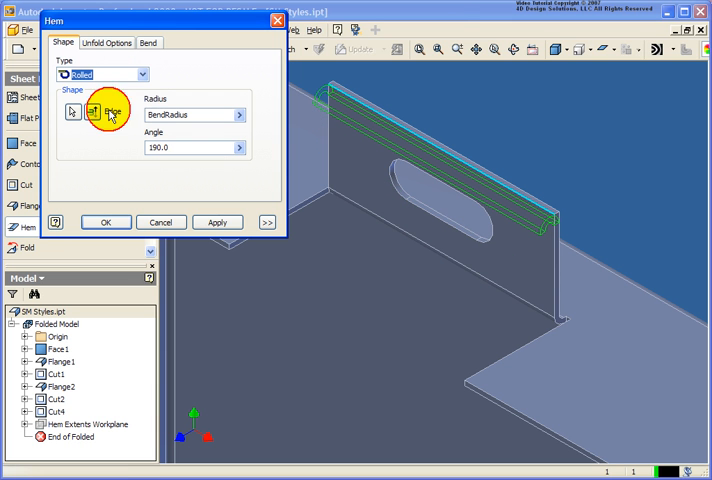
pyautogui.moveTo(141, 141)
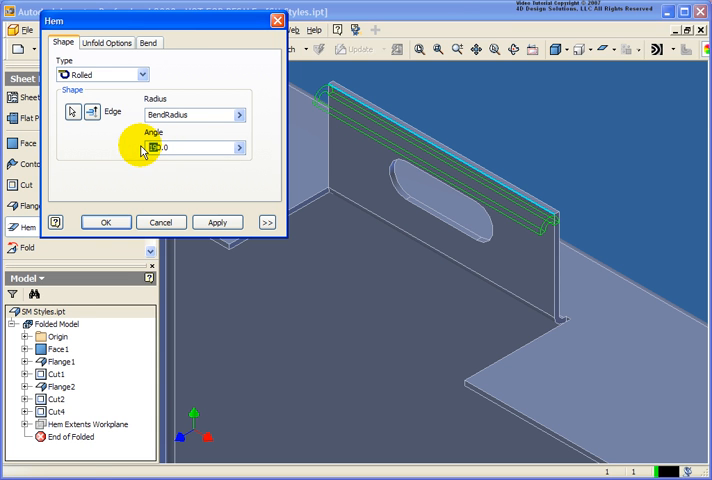
pyautogui.write('270.0')
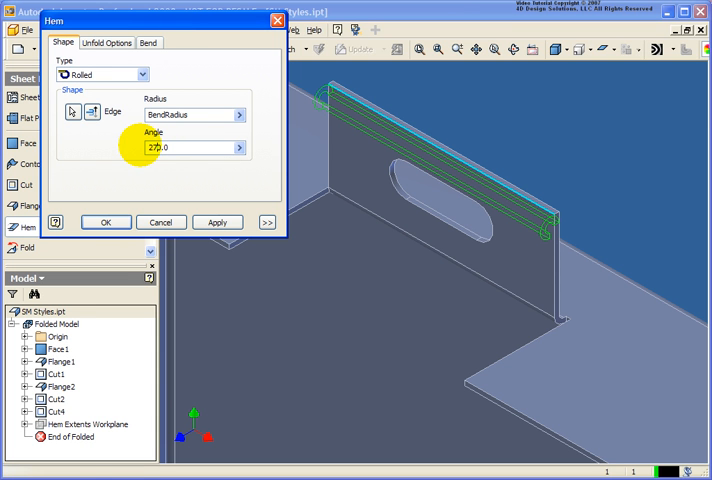
pyautogui.moveTo(548, 248)
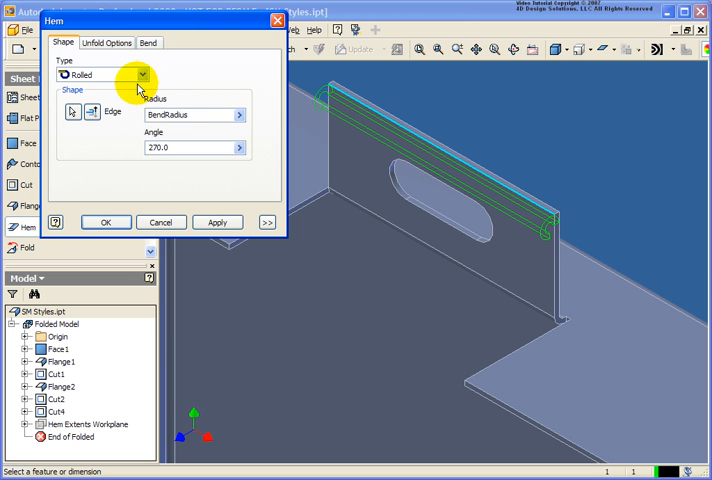
# - Switch the hem preview to Double and orbit to view its end profile
pyautogui.click(143, 75)
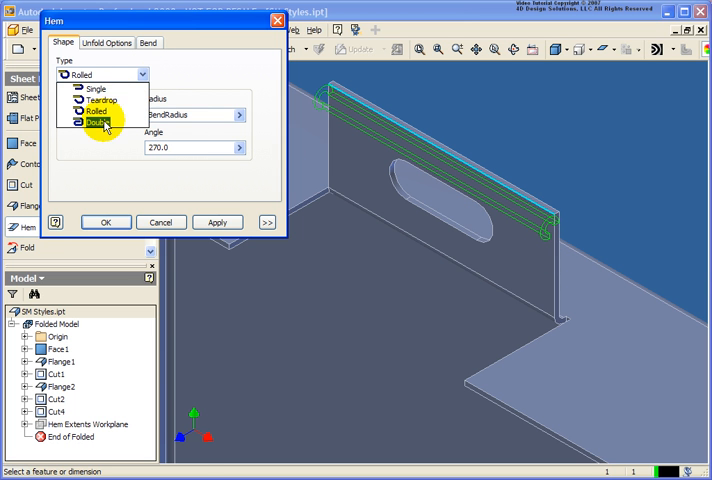
pyautogui.click(100, 122)
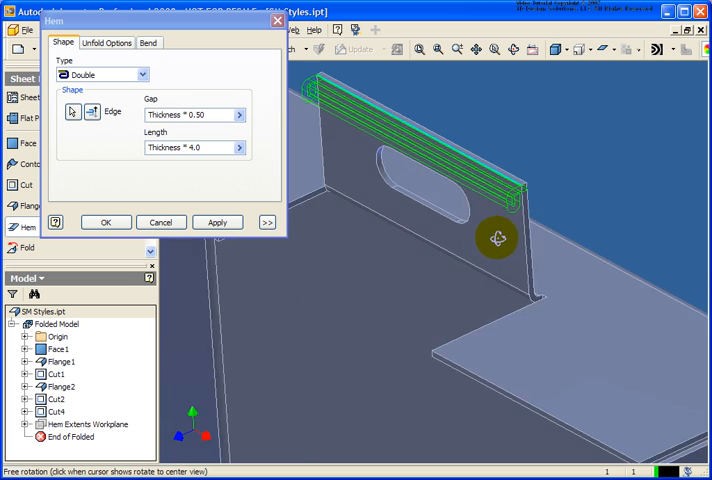
pyautogui.moveTo(497, 238); pyautogui.dragTo(455, 238)
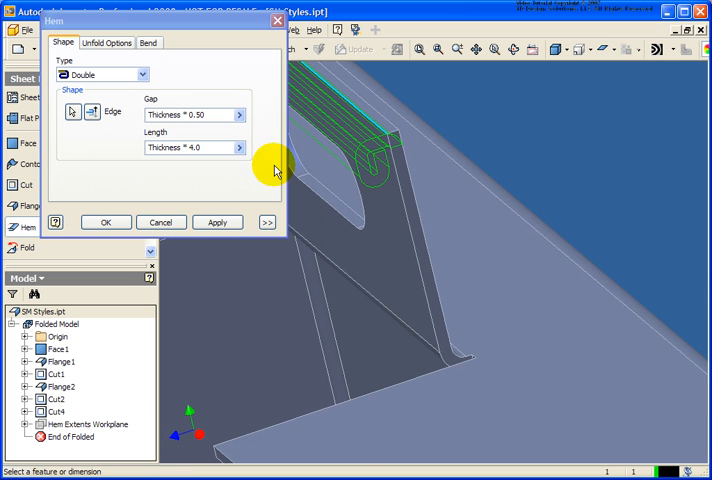
pyautogui.moveTo(162, 105)
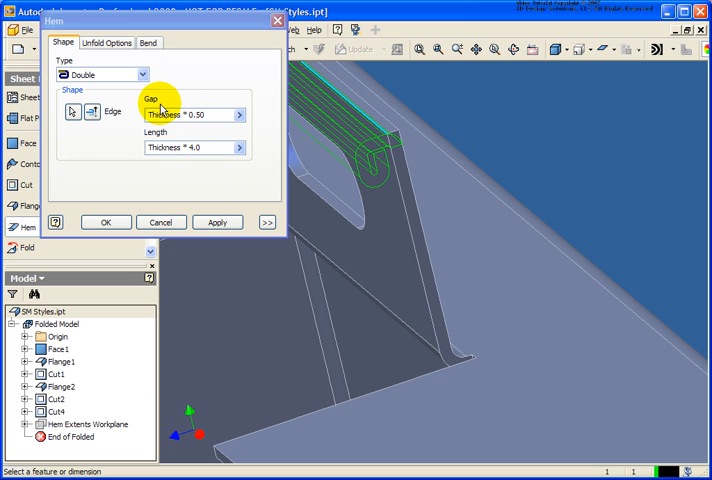
pyautogui.moveTo(165, 147)
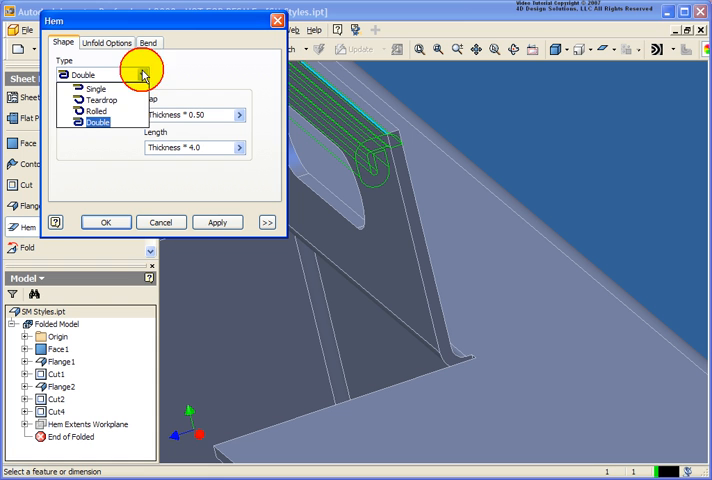
# - Switch the hem type back to Single, set Length to 10 mm, and create Hem1
pyautogui.click(95, 88)
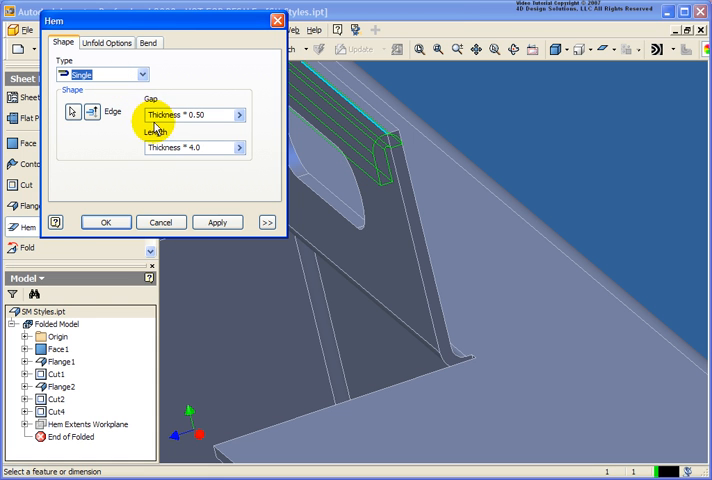
pyautogui.click(190, 147)
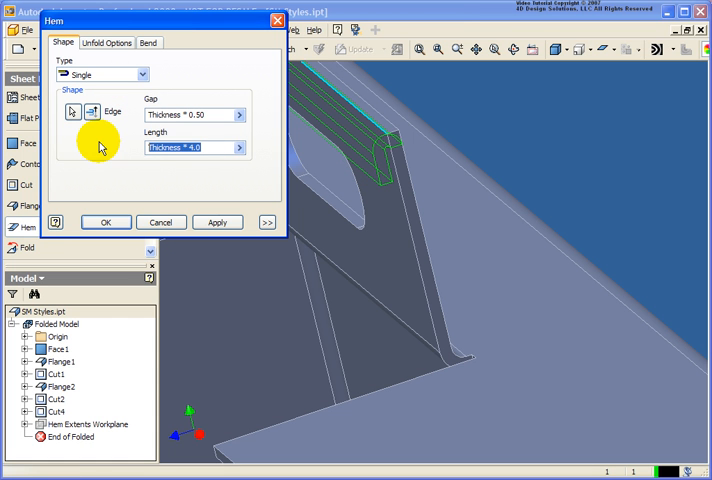
pyautogui.write('10mm')
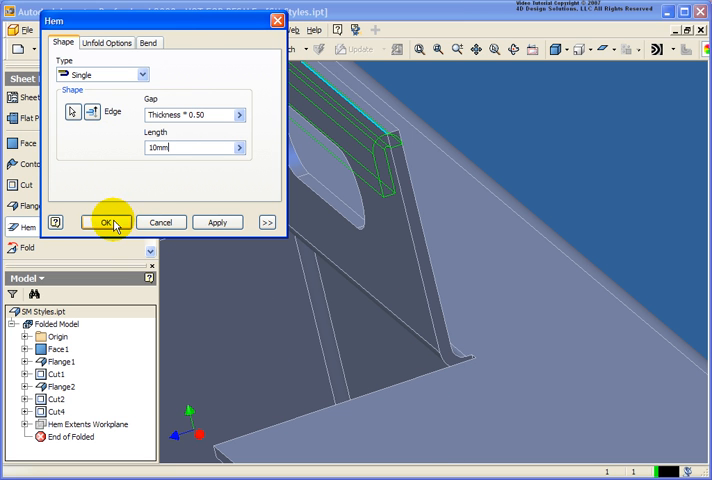
pyautogui.click(111, 222)
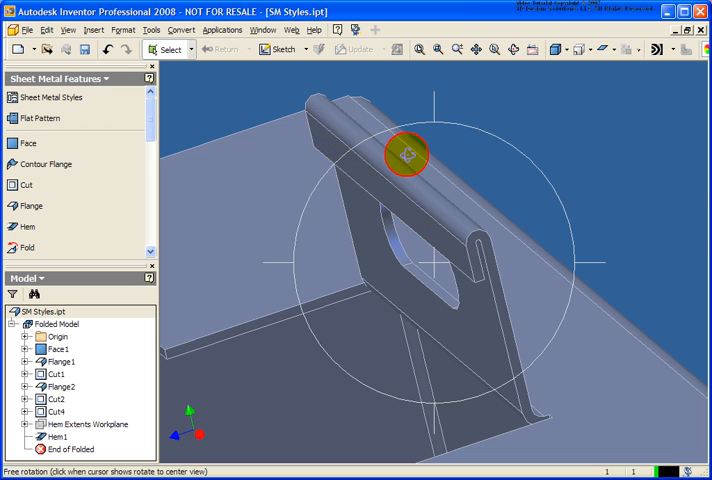
pyautogui.moveTo(405, 155); pyautogui.dragTo(405, 183)
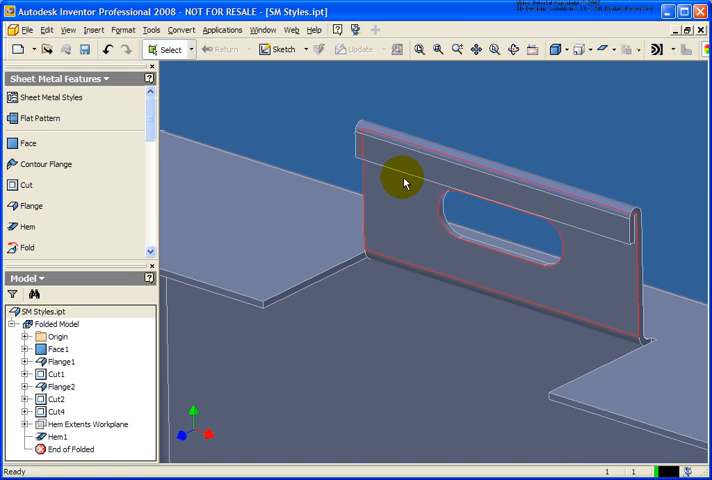
pyautogui.moveTo(575, 258)
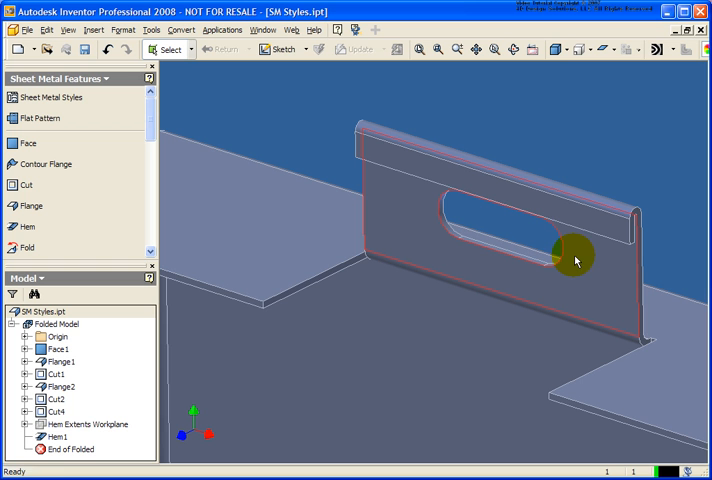
pyautogui.click(54, 436)
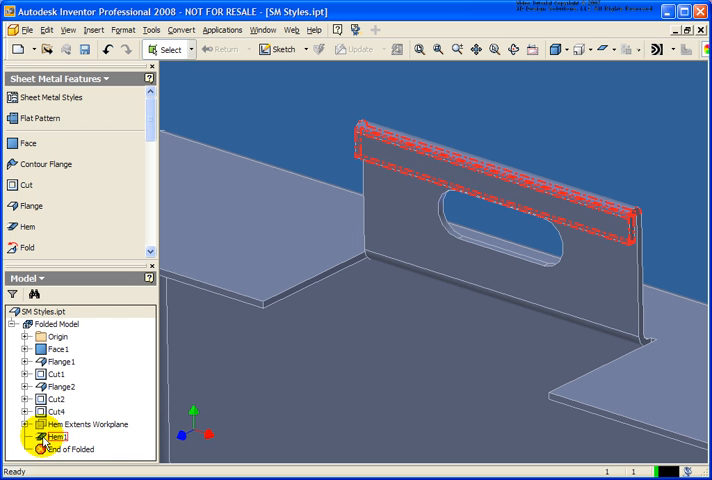
# - Reopen Hem1, expand its dialog, and show the Width Extents types (Edge, Width, Offset, From To)
pyautogui.doubleClick(52, 435)
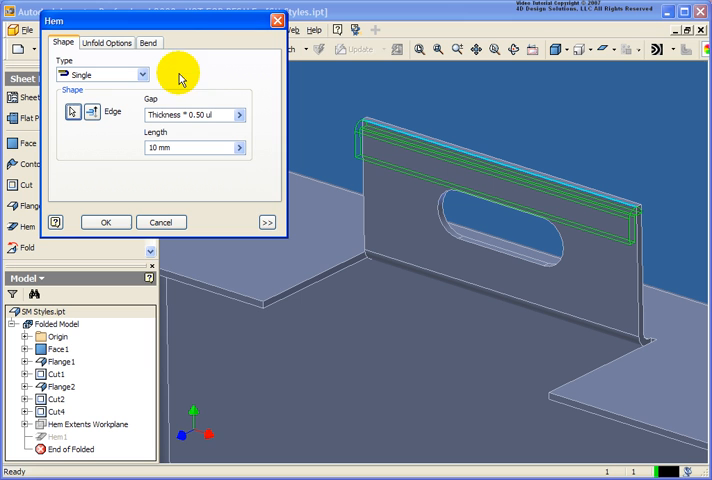
pyautogui.click(266, 222)
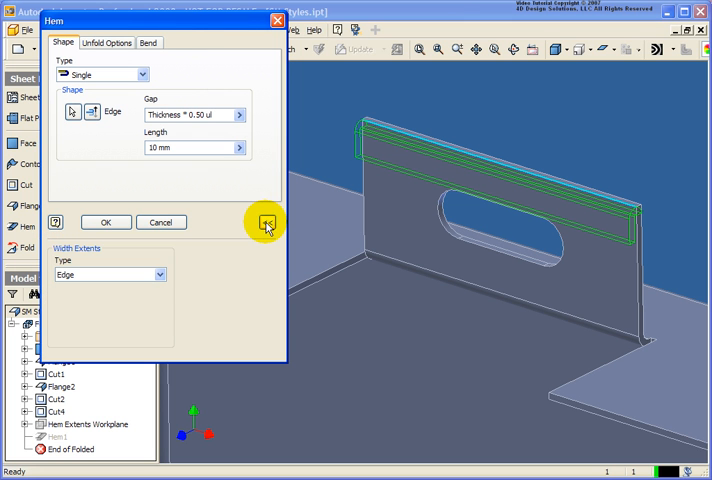
pyautogui.click(265, 222)
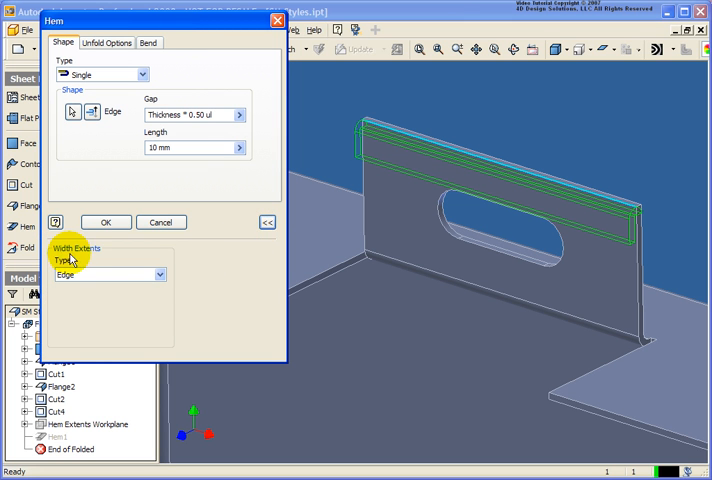
pyautogui.click(165, 274)
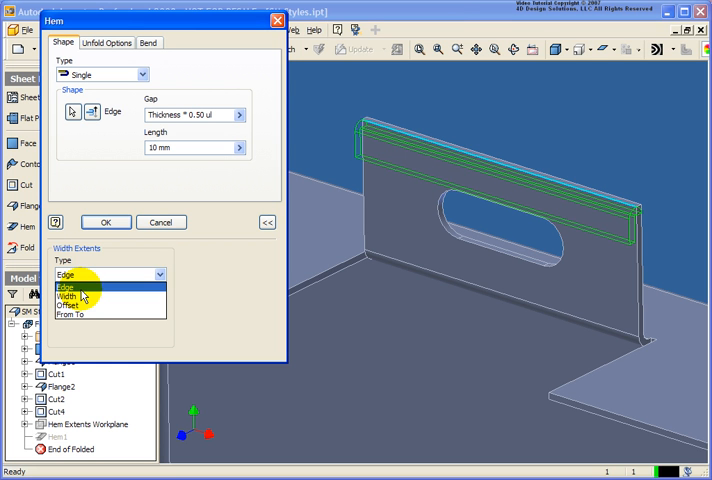
# - Set Hem1's width extents to Offset with offsets of 15 mm and 25 mm
pyautogui.click(78, 286)
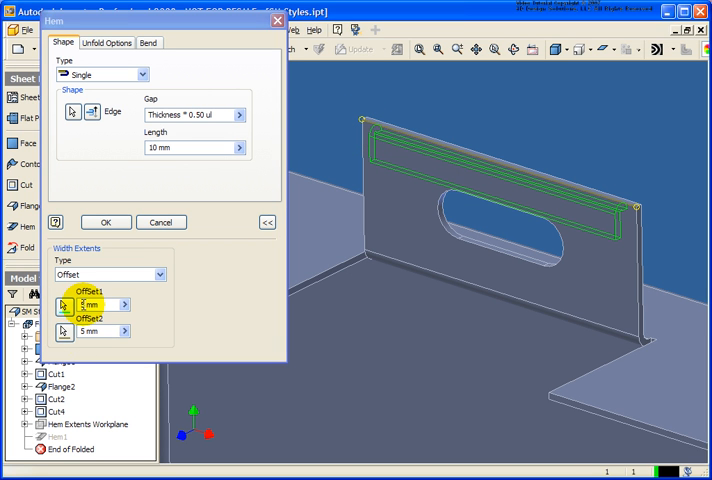
pyautogui.write('15 mm')
pyautogui.click(103, 331)
pyautogui.write('25')
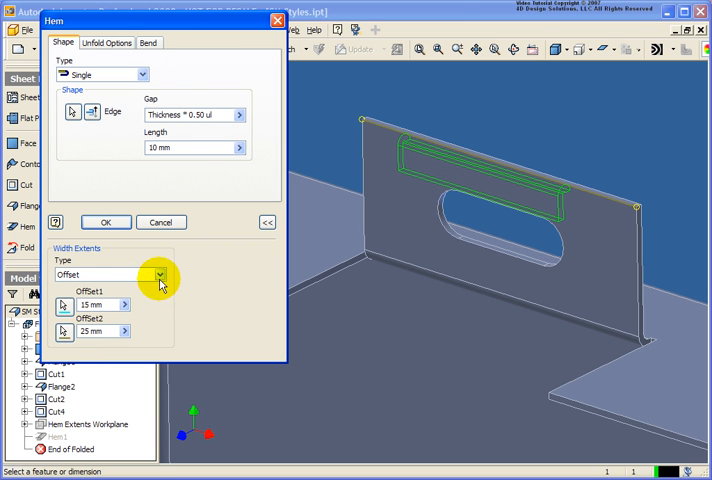
pyautogui.click(165, 274)
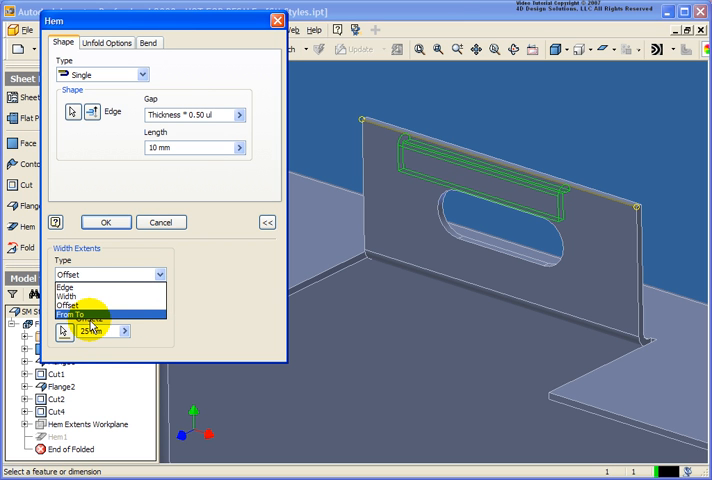